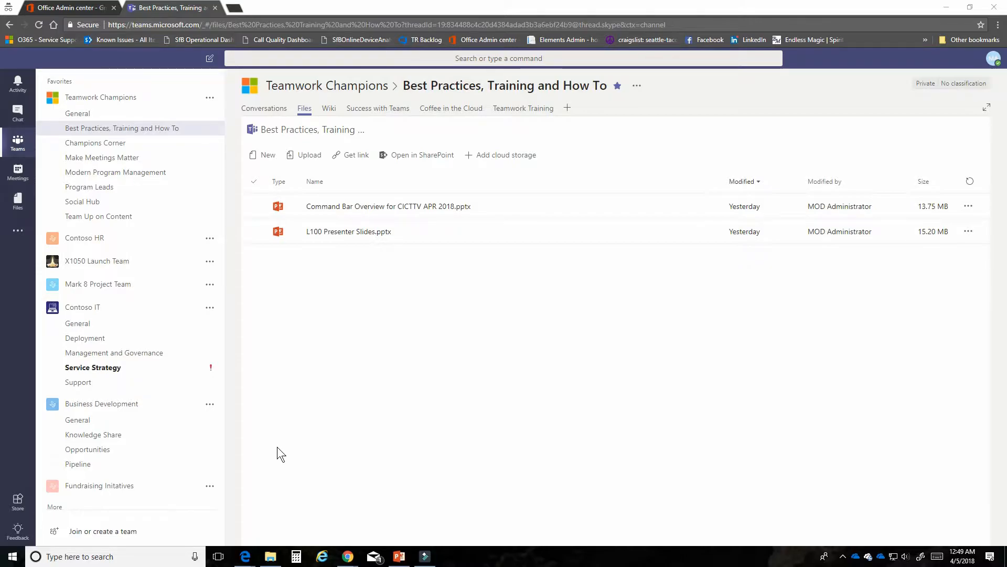
{"action": "mouse_move", "coordinate": [424, 384]}
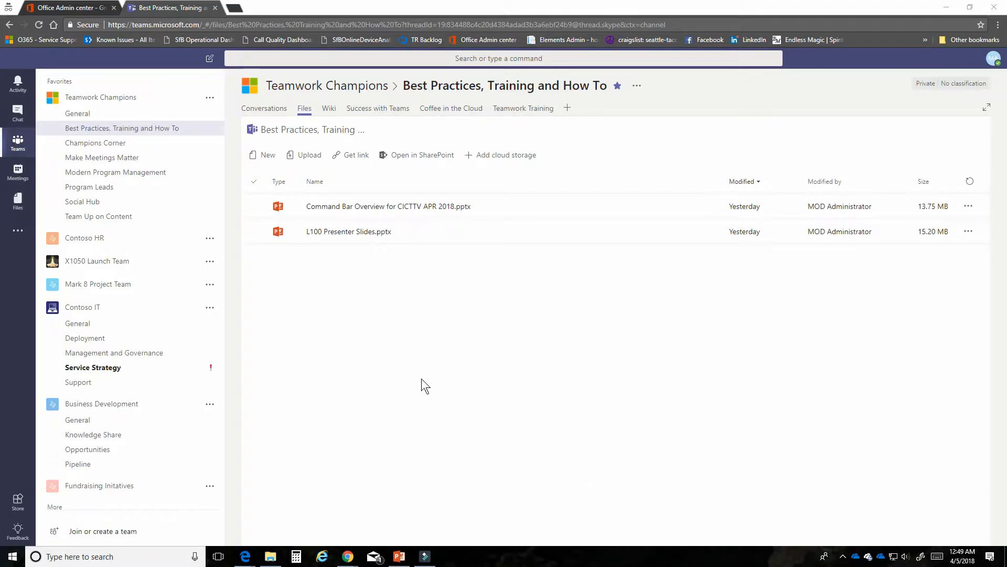
Open Command Bar Overview for CICTTV APR 2018.pptx from the channel's Files tab.
{"action": "left_click", "coordinate": [388, 206]}
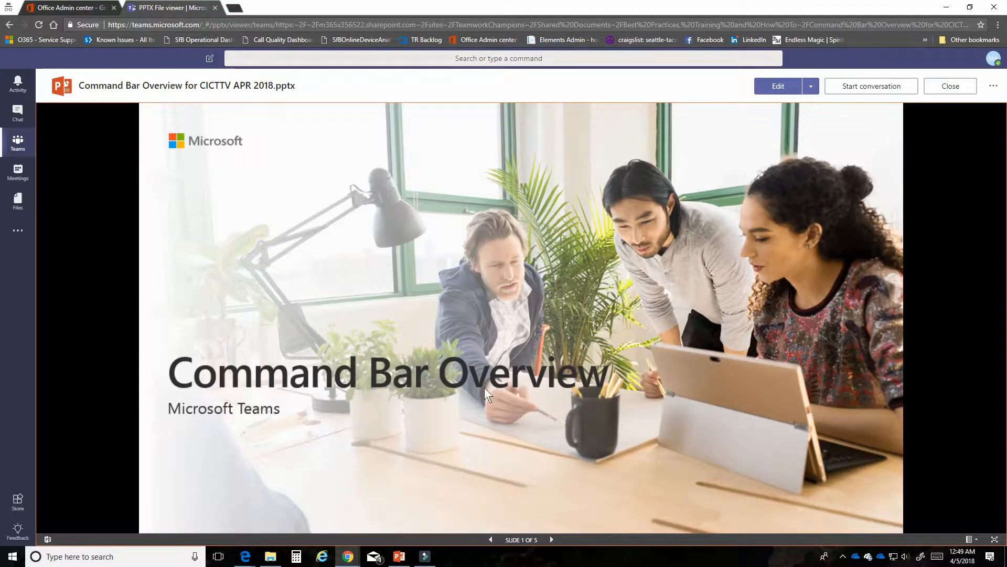
Advance through the slides on slash commands and @ commands to the fifth slide on search.
{"action": "left_click", "coordinate": [552, 540]}
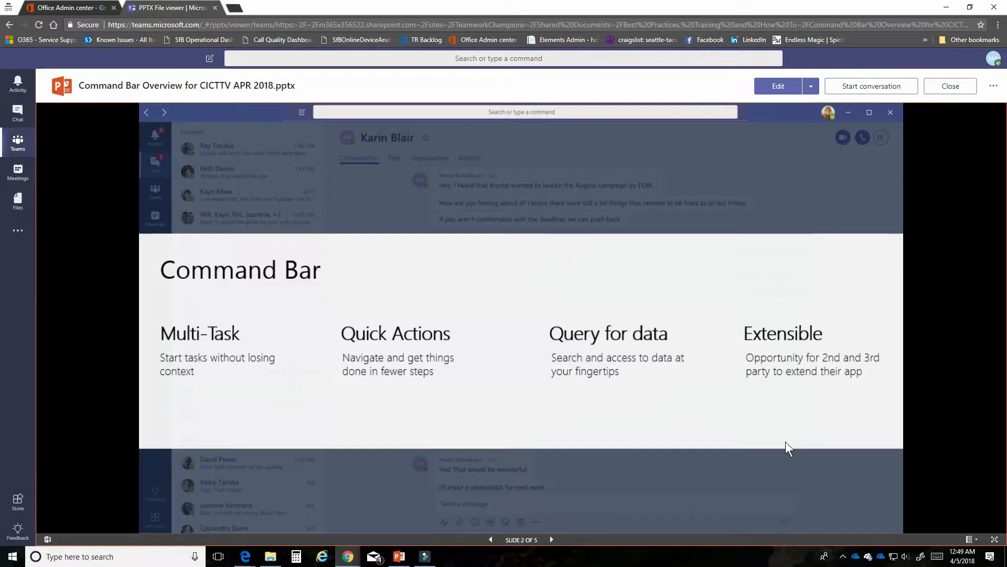
{"action": "mouse_move", "coordinate": [538, 549]}
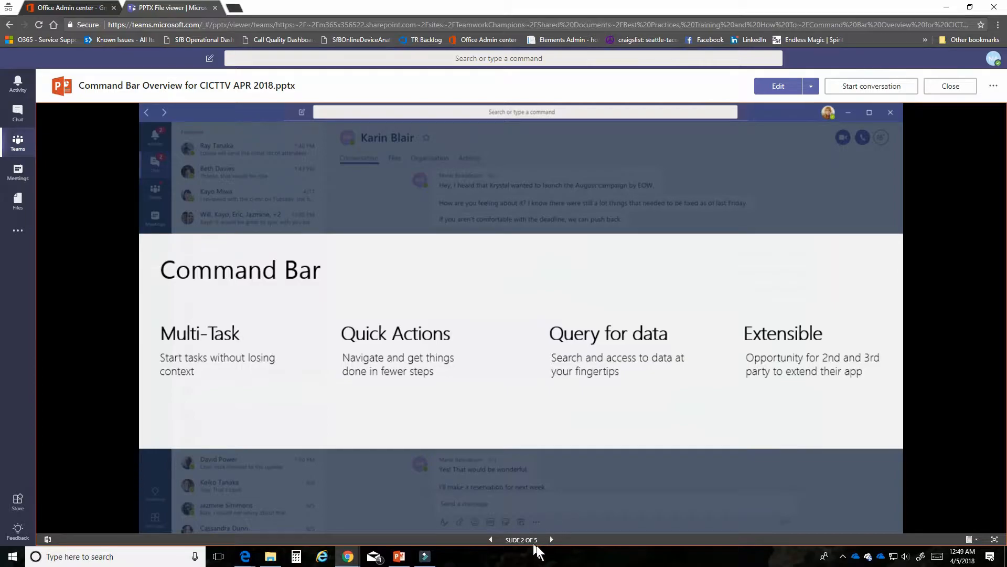
{"action": "left_click", "coordinate": [552, 540]}
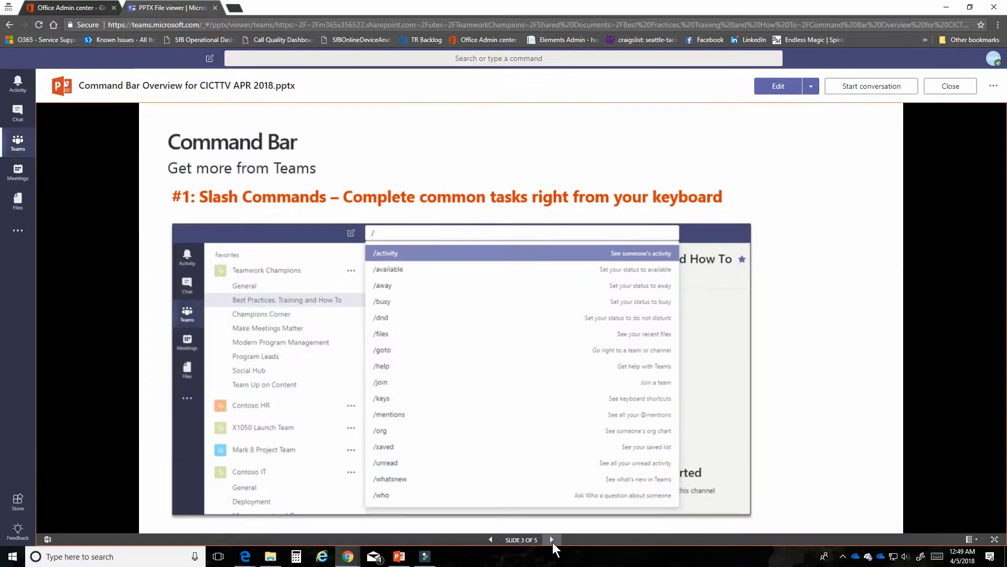
{"action": "mouse_move", "coordinate": [918, 455]}
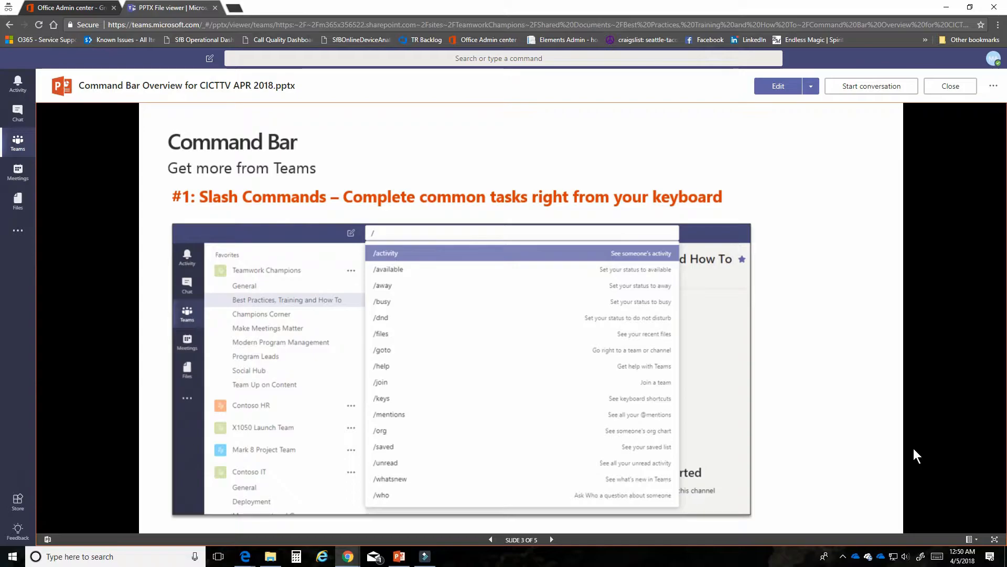
{"action": "mouse_move", "coordinate": [920, 448]}
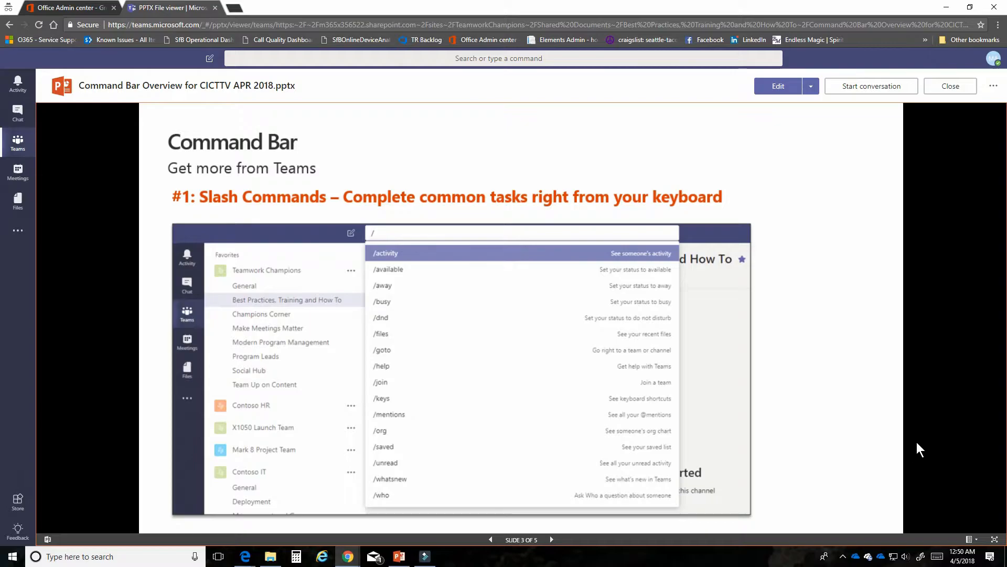
{"action": "mouse_move", "coordinate": [550, 539]}
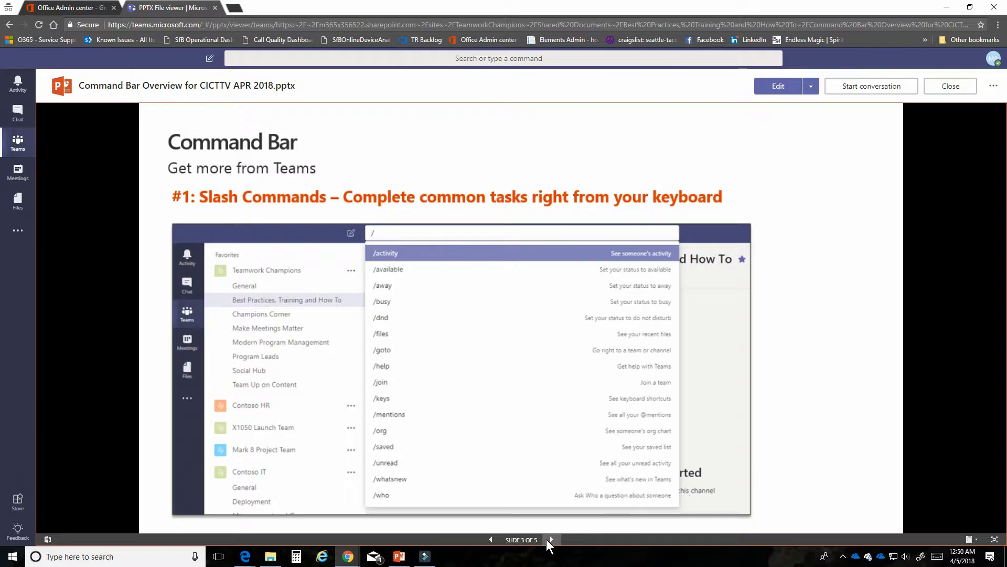
{"action": "left_click", "coordinate": [552, 540]}
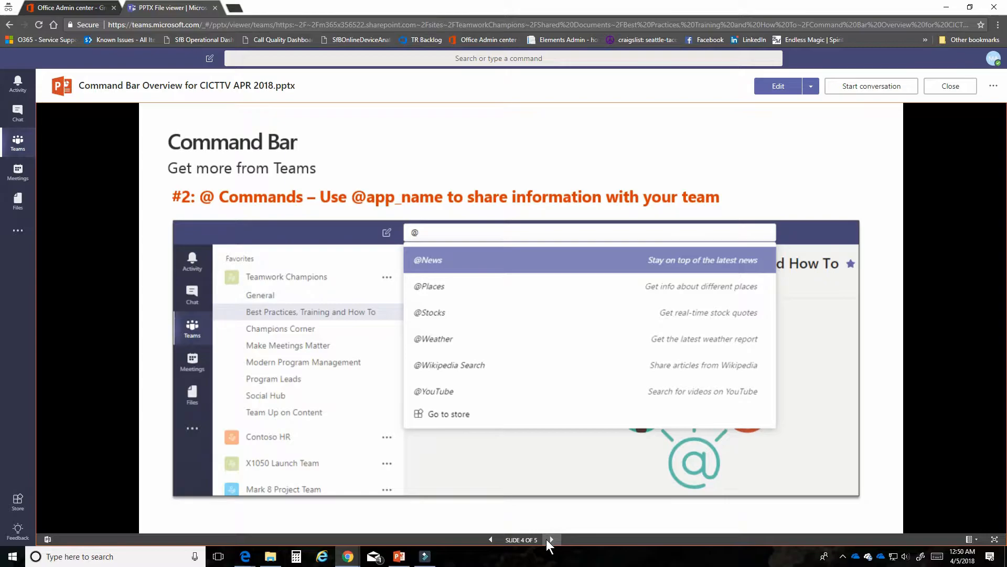
{"action": "mouse_move", "coordinate": [551, 539]}
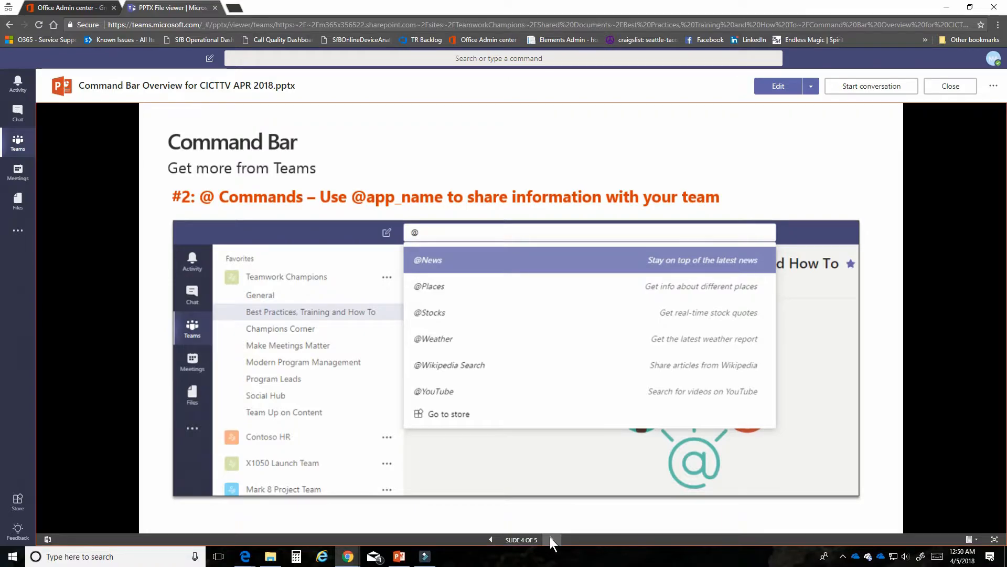
{"action": "left_click", "coordinate": [552, 539]}
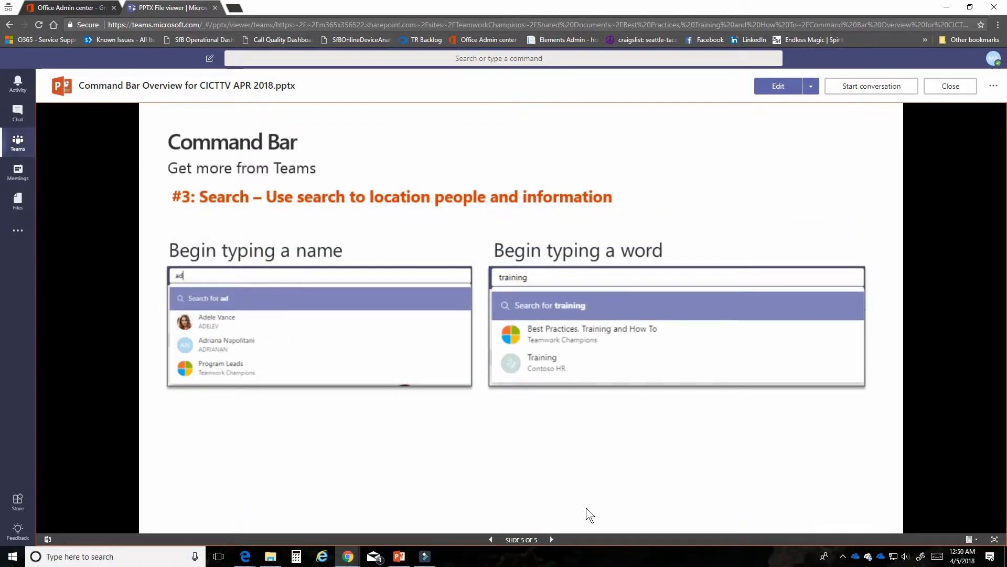
{"action": "mouse_move", "coordinate": [627, 502]}
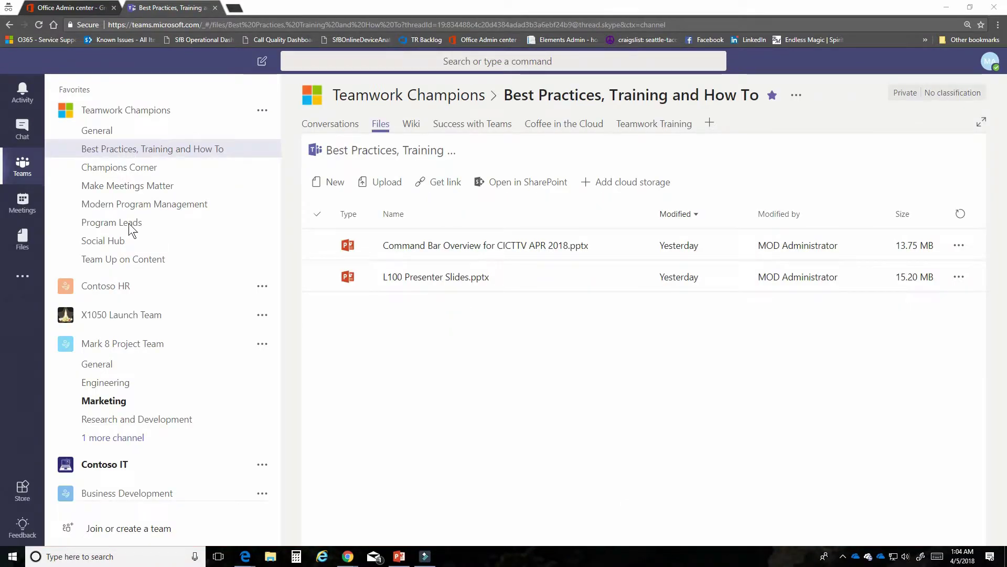
{"action": "mouse_move", "coordinate": [305, 67]}
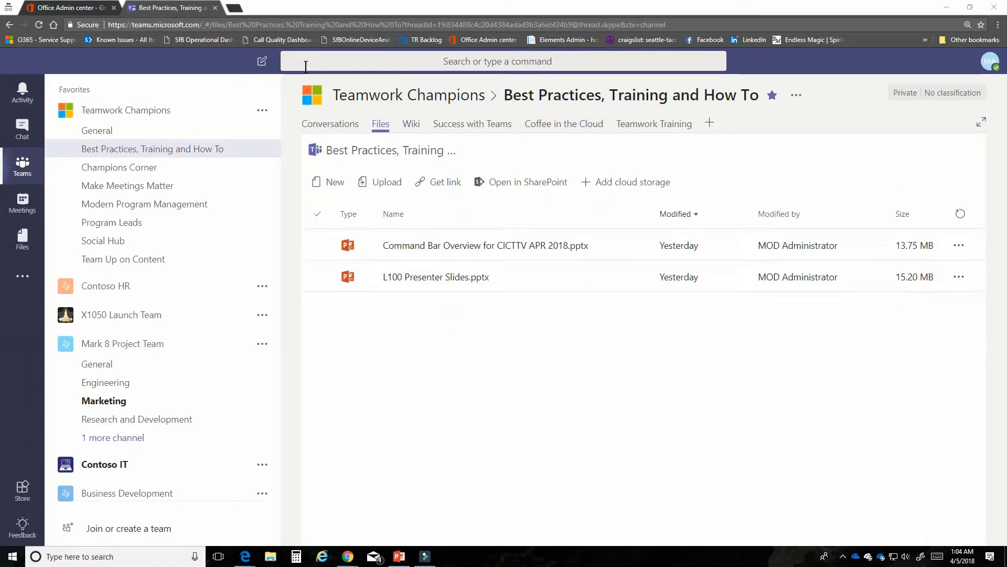
Run the /dnd command from the command box to set status to do not disturb.
{"action": "left_click", "coordinate": [498, 61]}
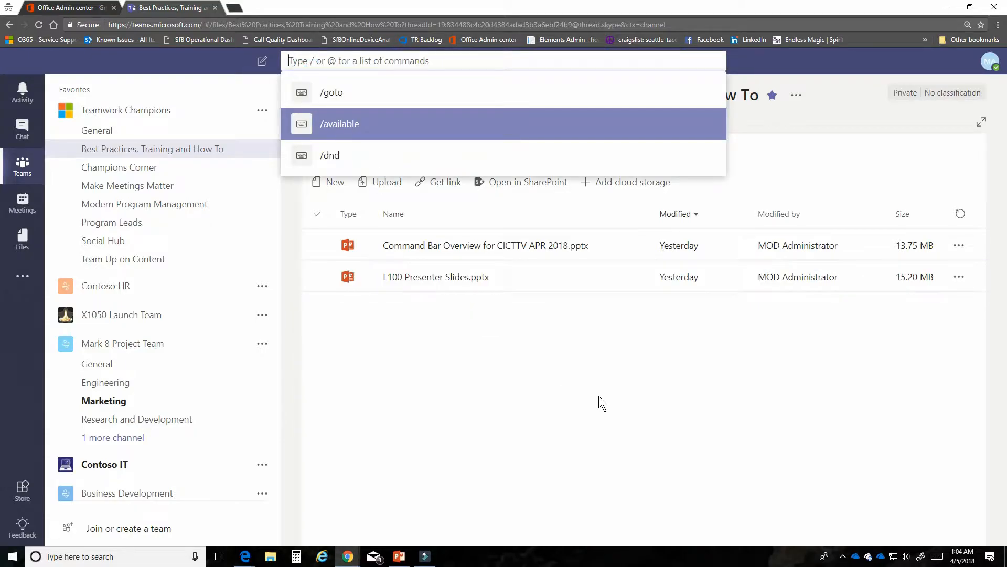
{"action": "type", "text": "/"}
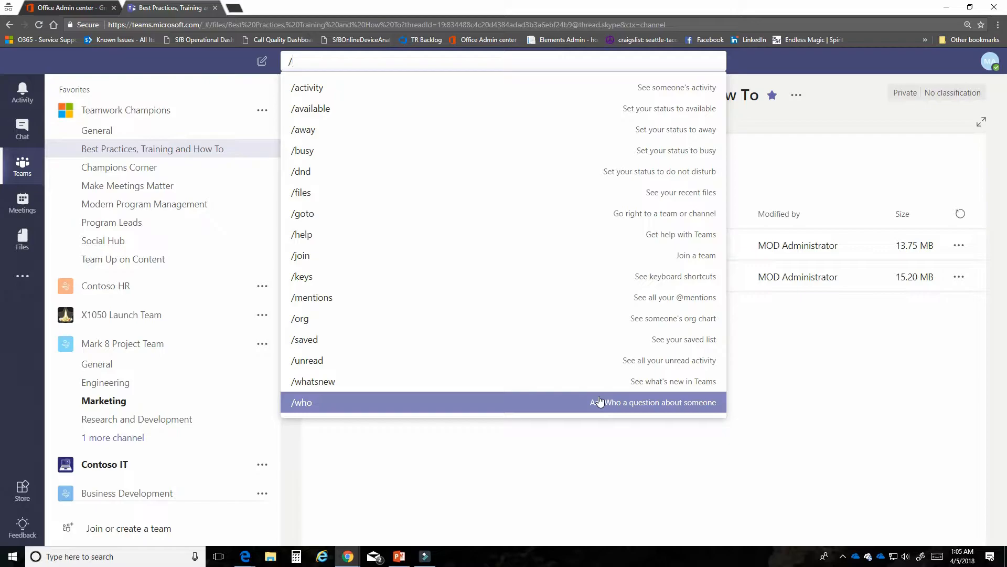
{"action": "type", "text": "dnd"}
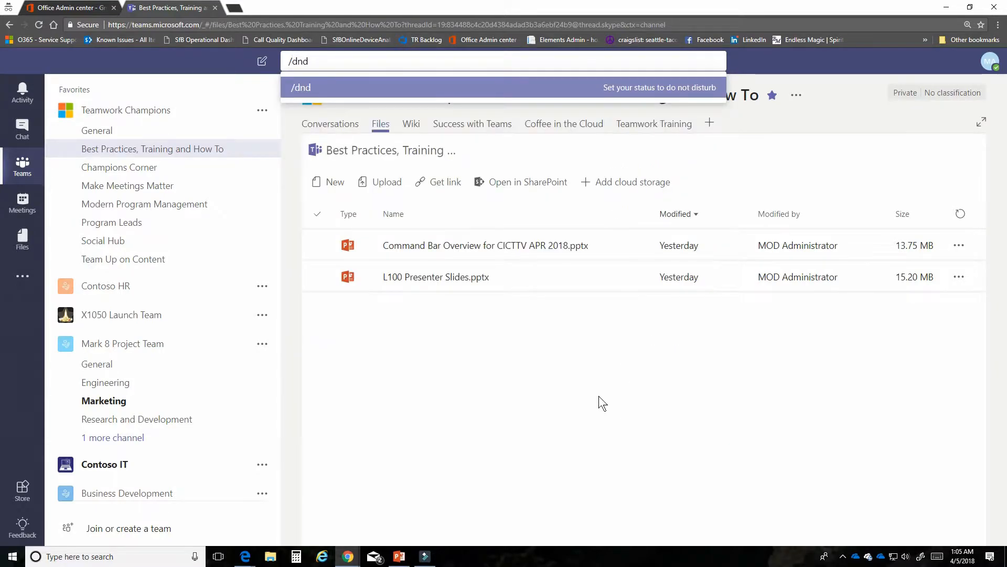
{"action": "key", "text": "Return"}
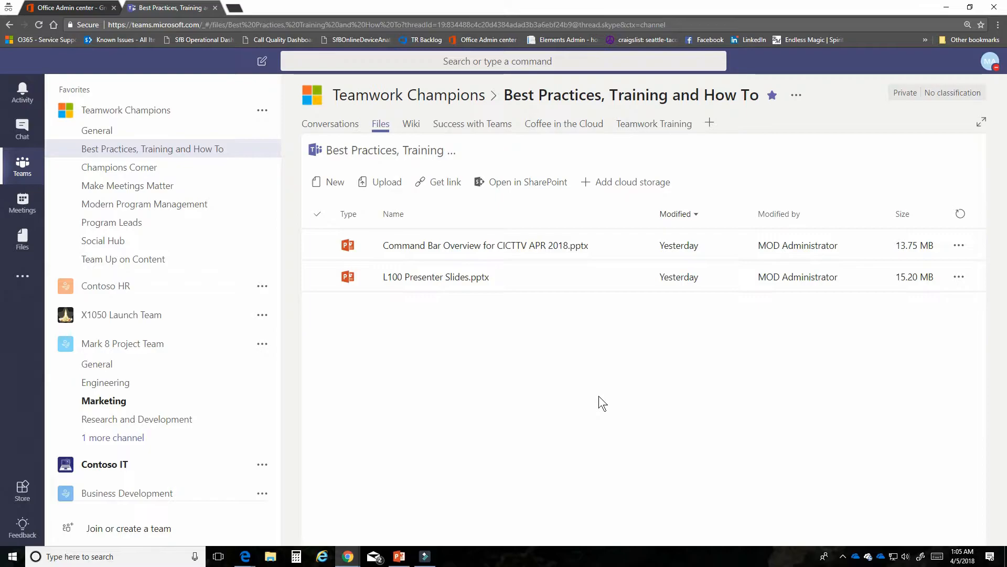
Use the /goto command with 'contol' to jump to the Contoso IT team.
{"action": "left_click", "coordinate": [497, 61]}
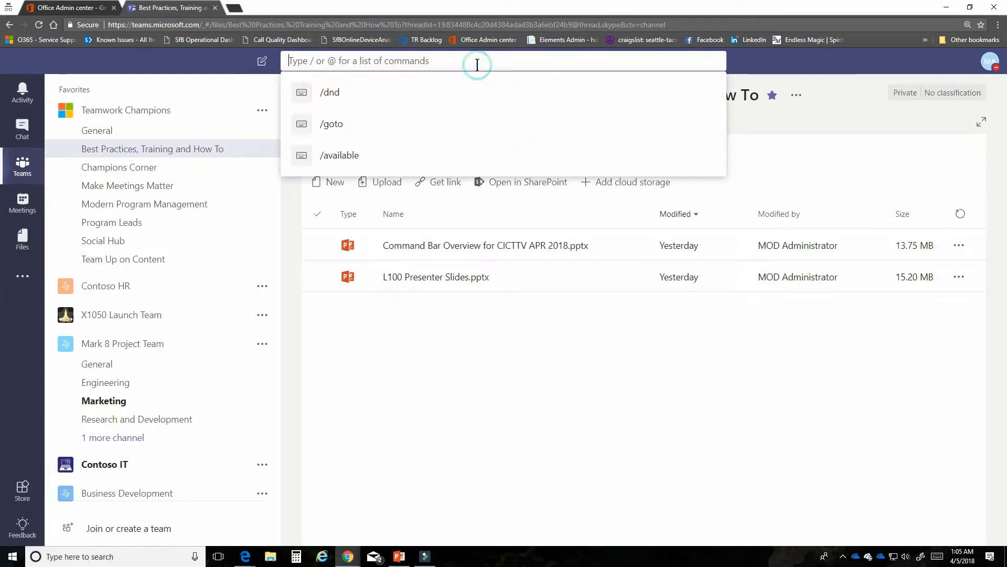
{"action": "type", "text": "/"}
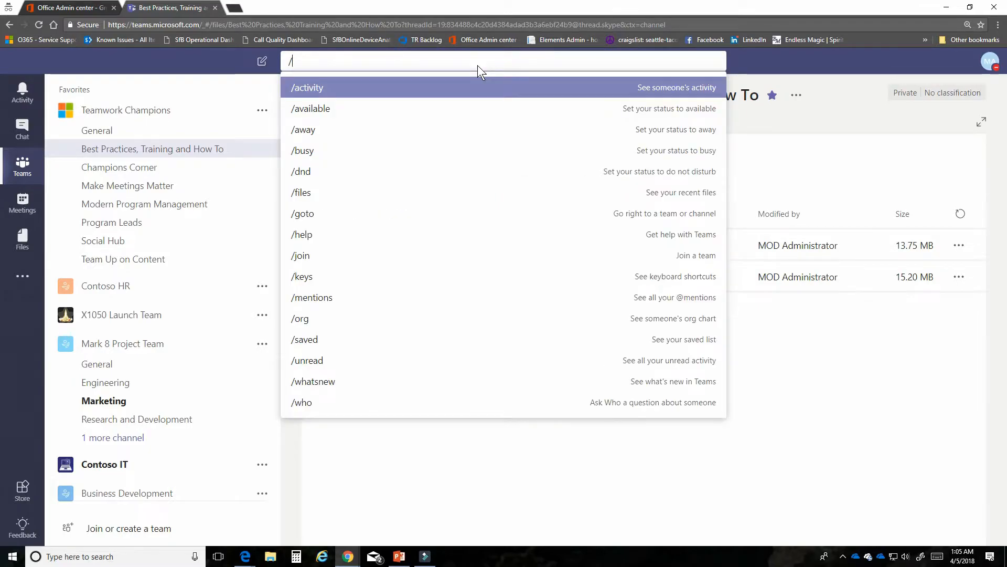
{"action": "left_click", "coordinate": [303, 214]}
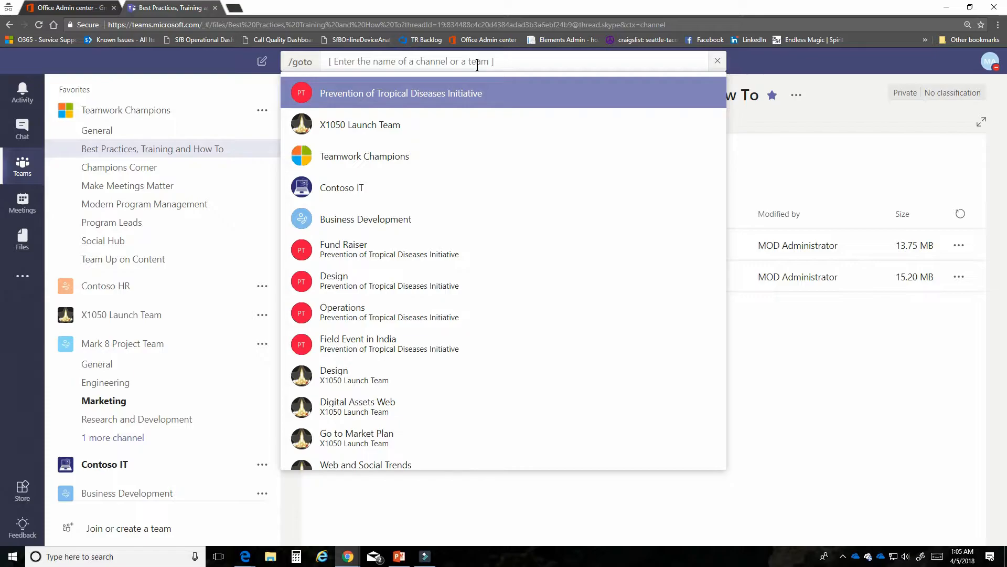
{"action": "type", "text": "contol"}
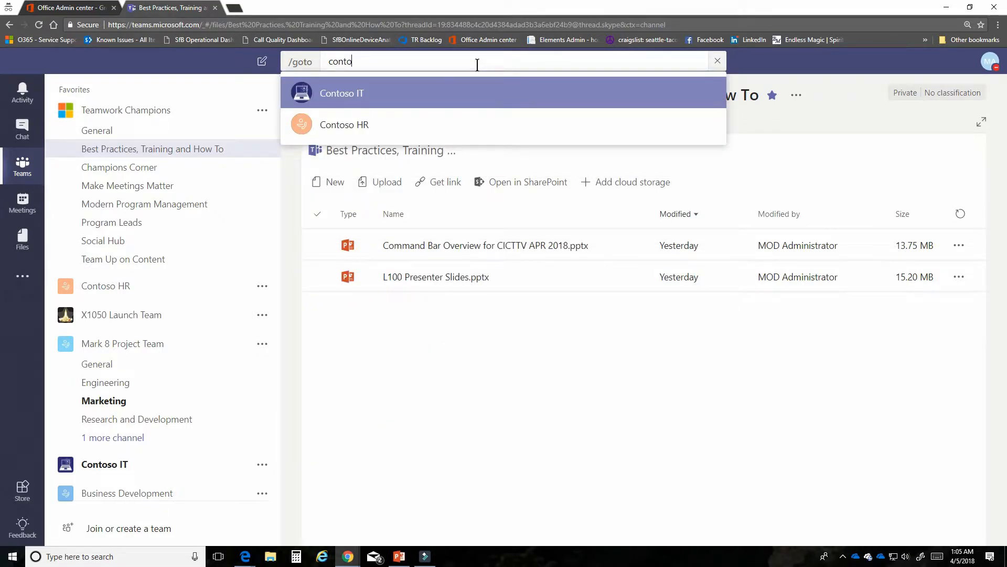
{"action": "left_click", "coordinate": [341, 93]}
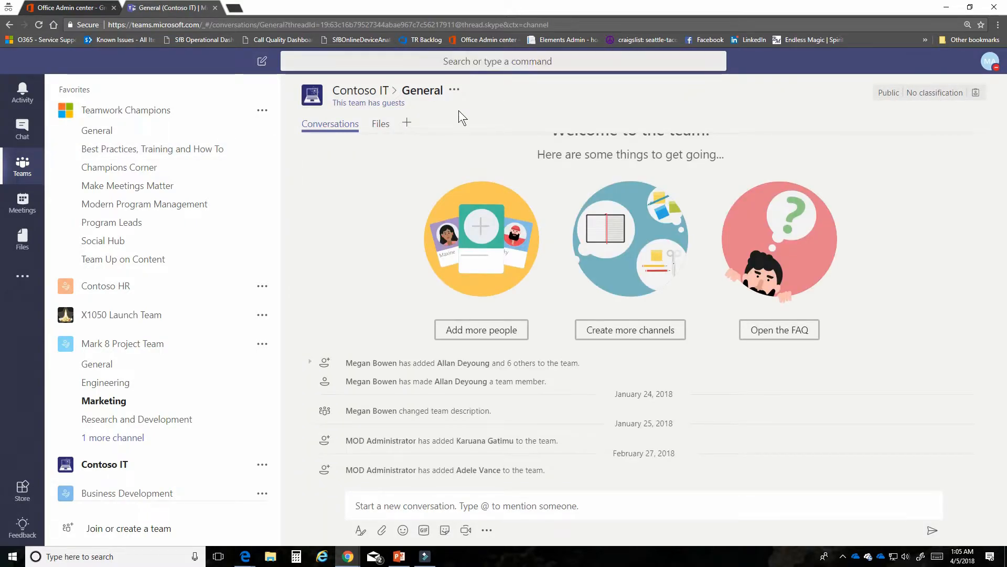
Ask T-Bot 'How do I share a file?' through the /help command.
{"action": "left_click", "coordinate": [497, 61]}
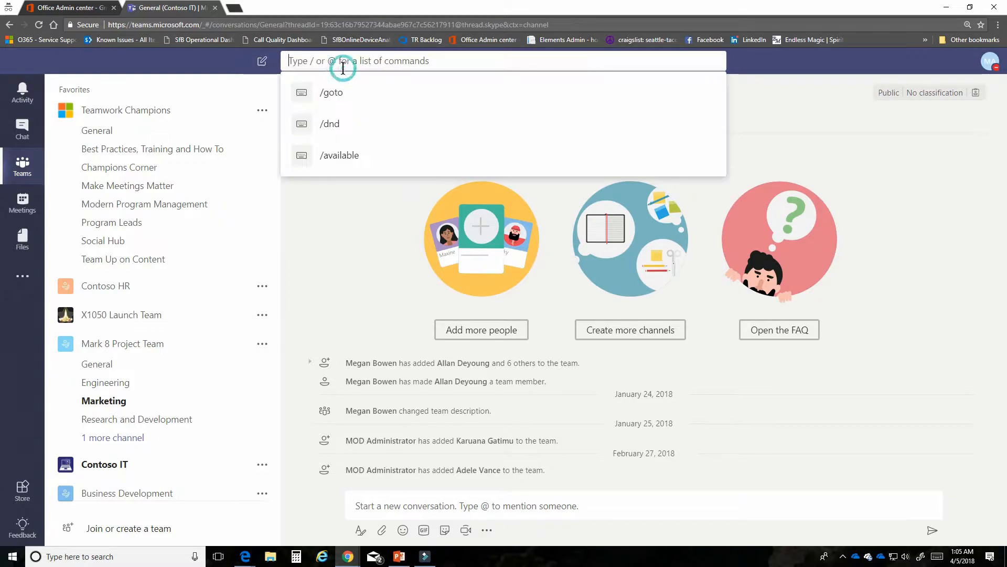
{"action": "type", "text": "/"}
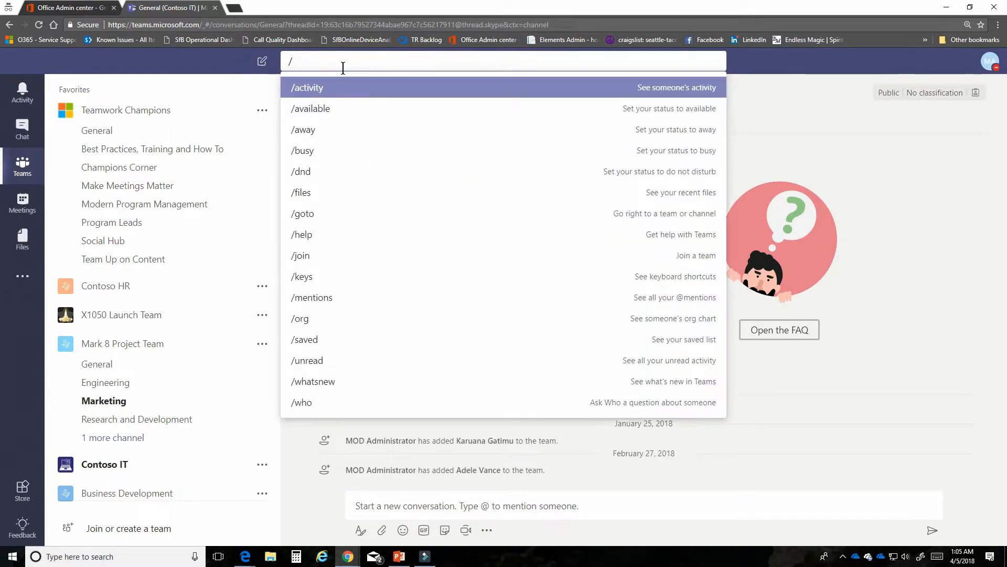
{"action": "left_click", "coordinate": [301, 234]}
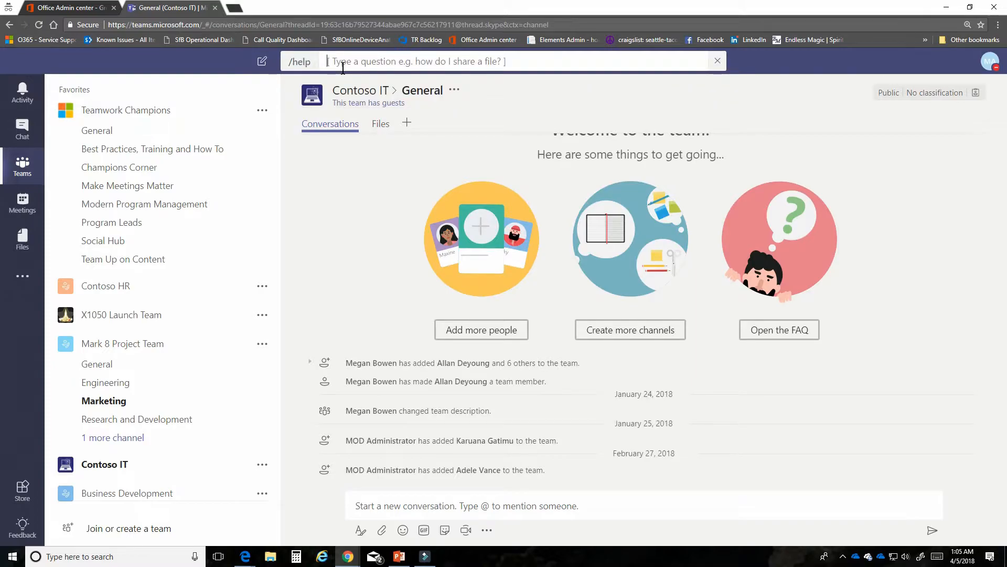
{"action": "type", "text": "How do I share a"}
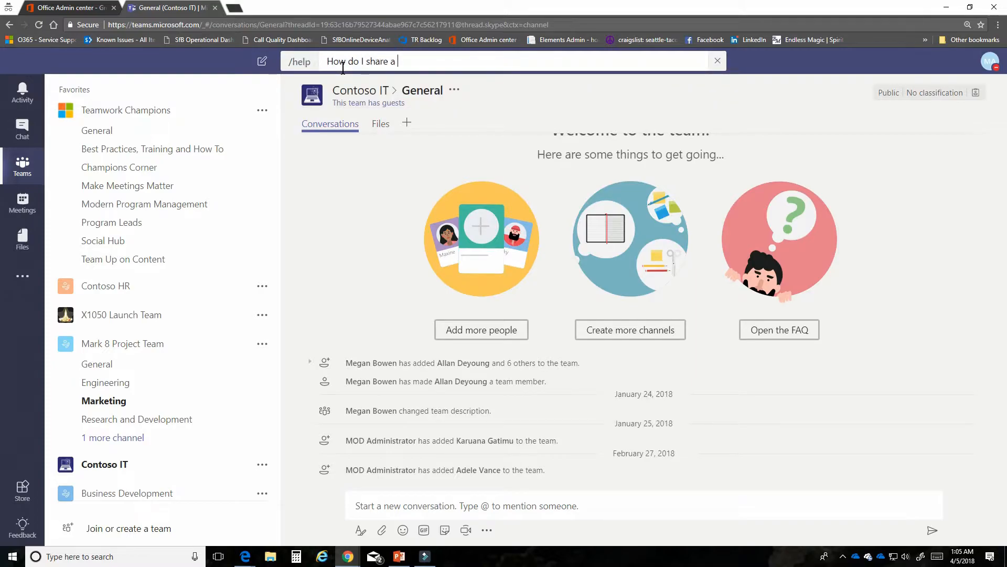
{"action": "key", "text": "Return"}
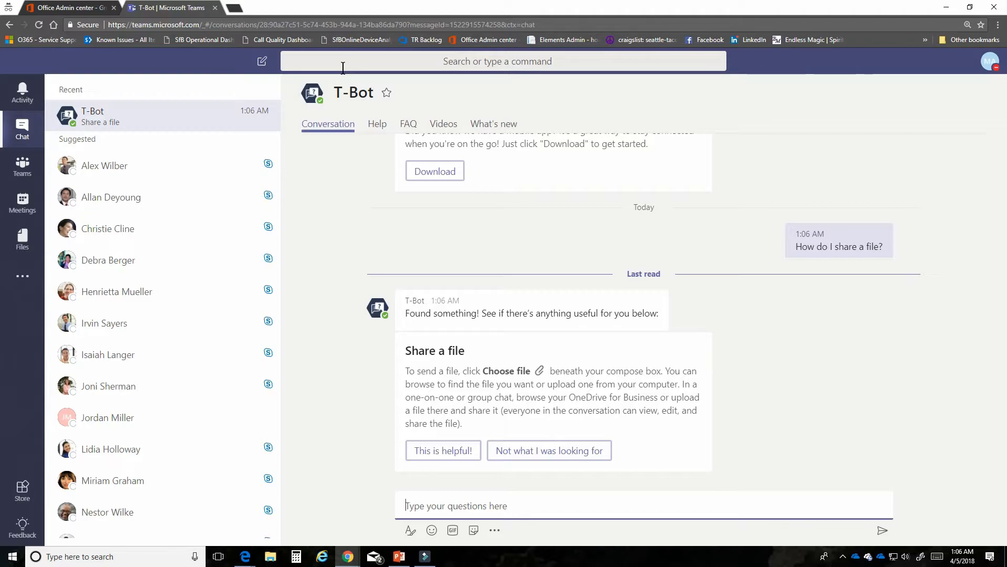
Run /whatsnew to show T-Bot's release notes, and bring the command list back up.
{"action": "type", "text": "/wha"}
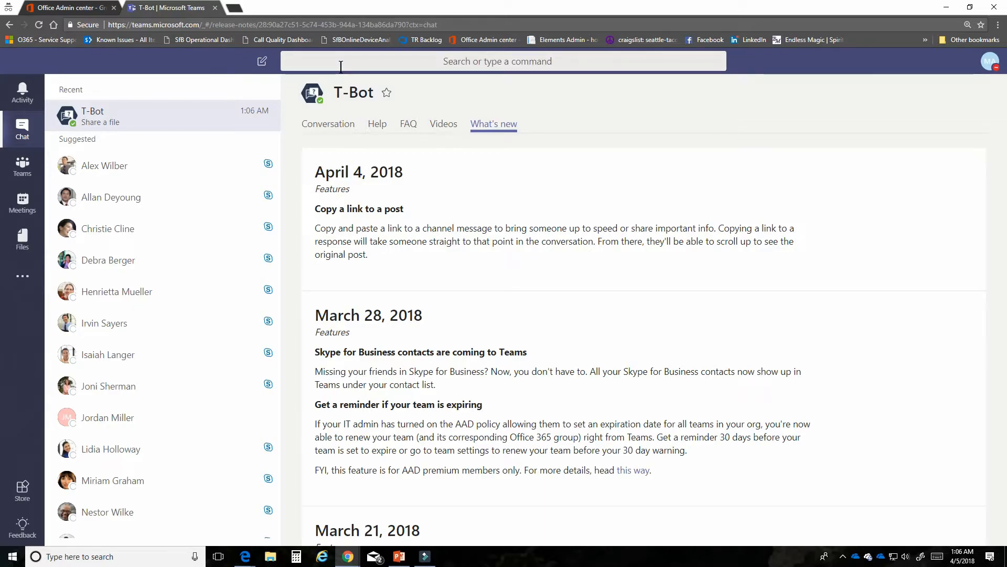
{"action": "mouse_move", "coordinate": [240, 123]}
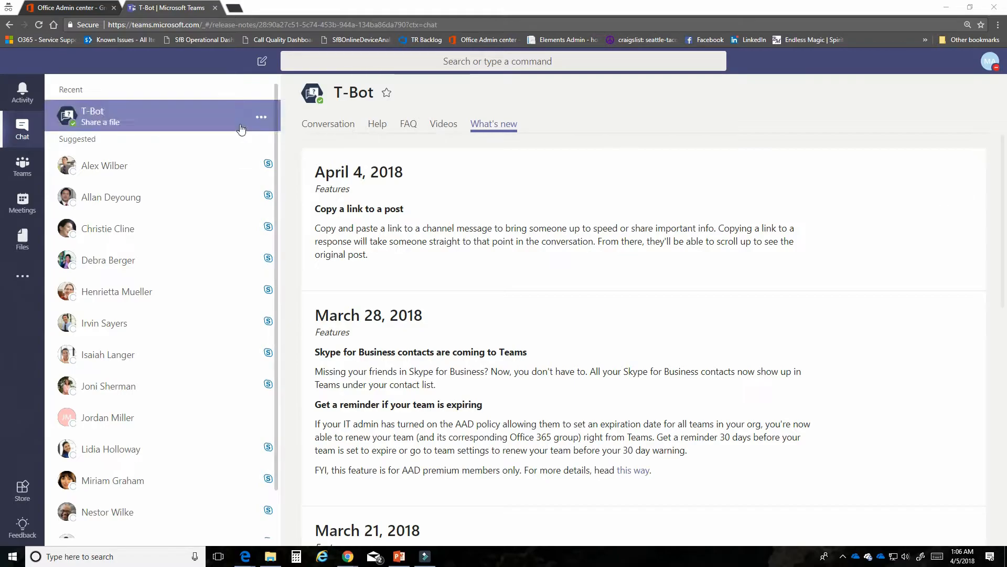
{"action": "left_click", "coordinate": [497, 60]}
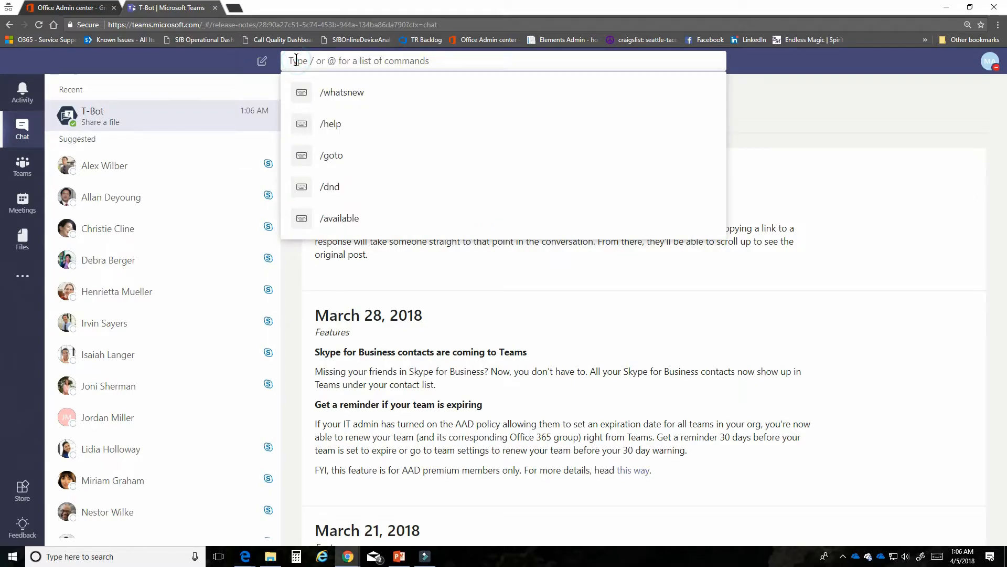
Pick /goto and search 'conto' to return to Contoso IT's General channel.
{"action": "left_click", "coordinate": [332, 155]}
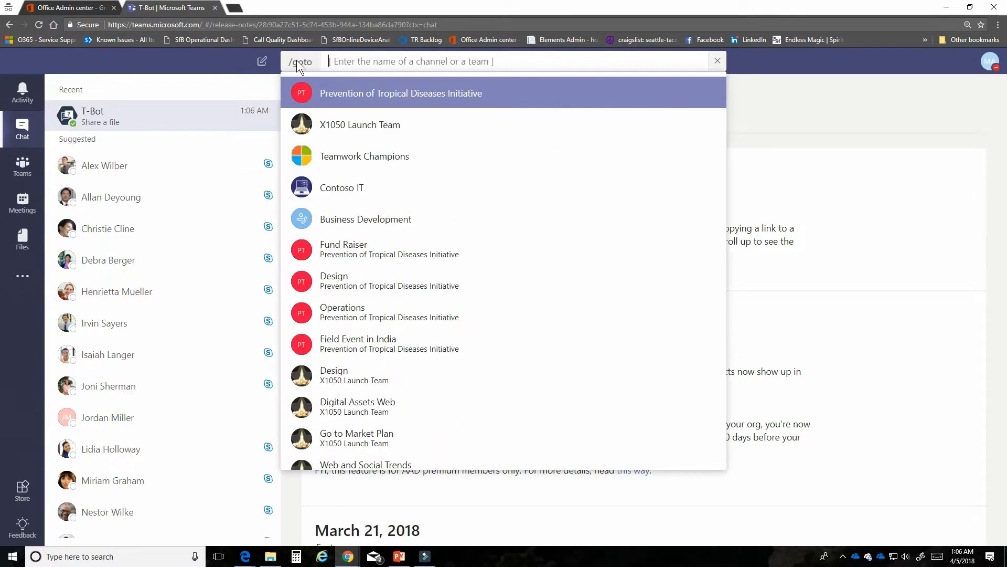
{"action": "type", "text": "conto"}
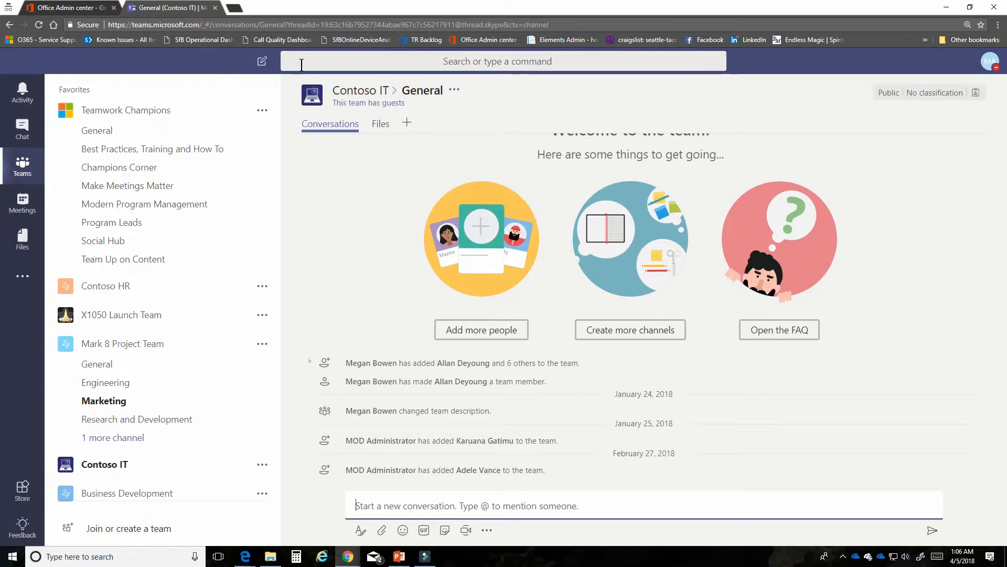
{"action": "type", "text": "@"}
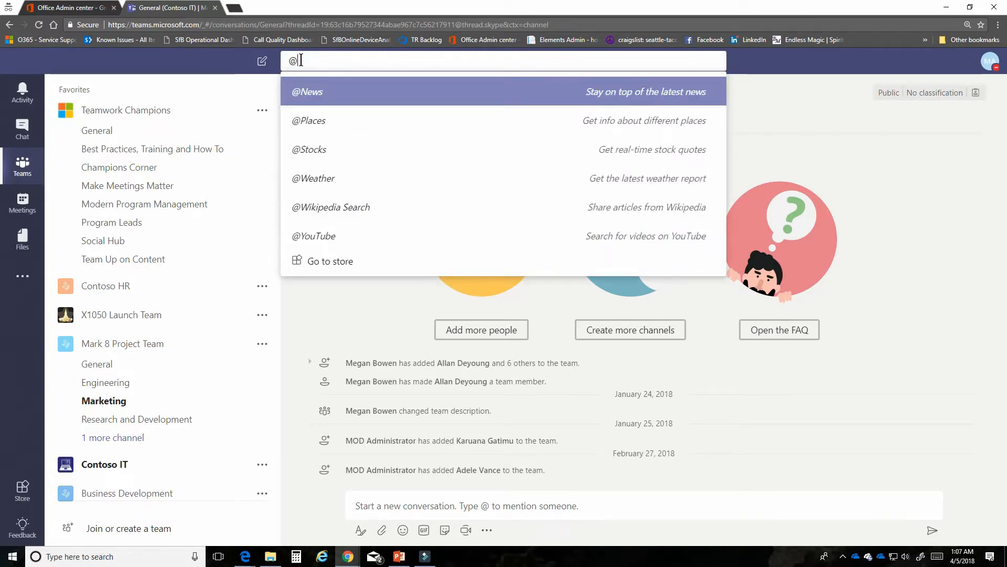
{"action": "type", "text": "wea"}
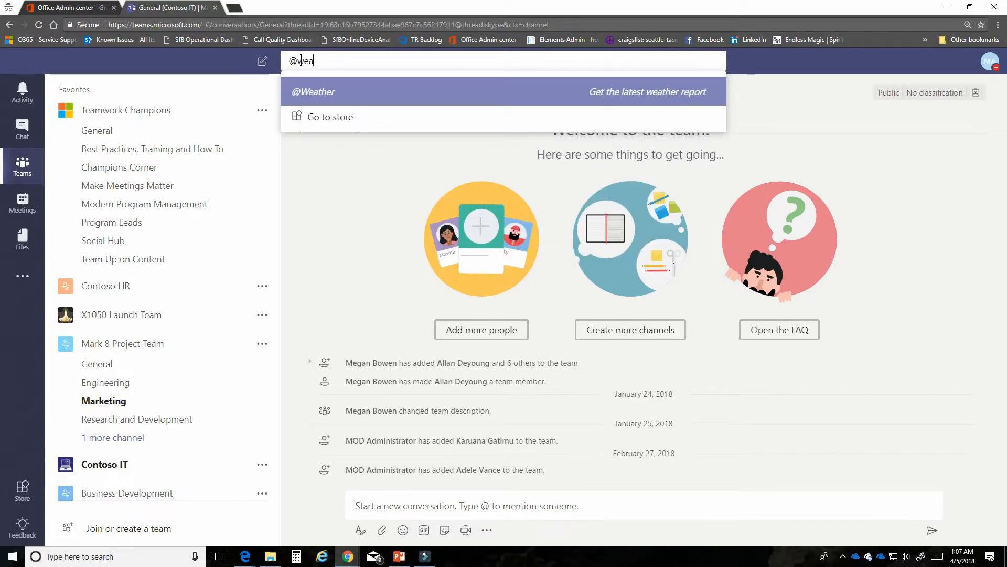
{"action": "left_click", "coordinate": [312, 92]}
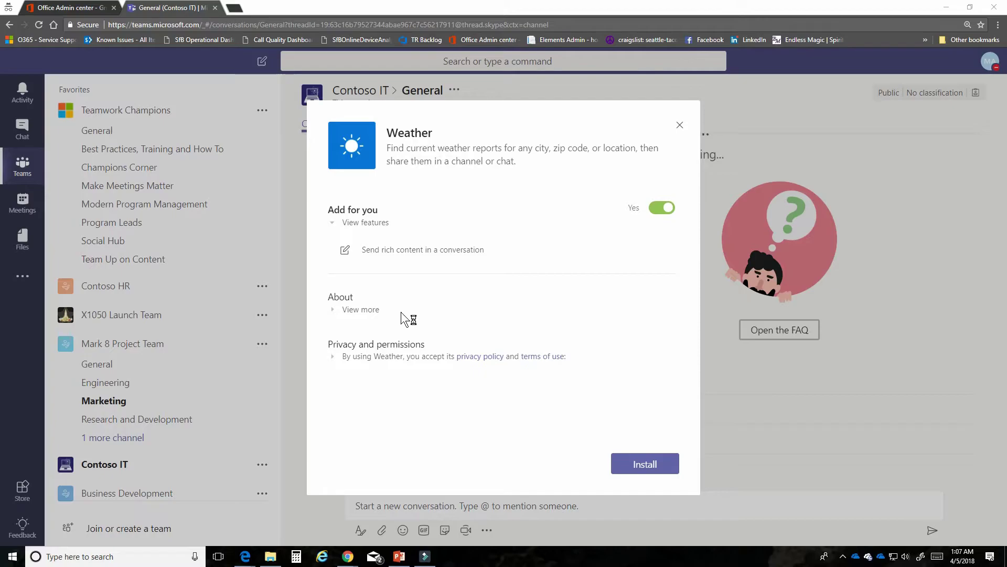
{"action": "mouse_move", "coordinate": [404, 318]}
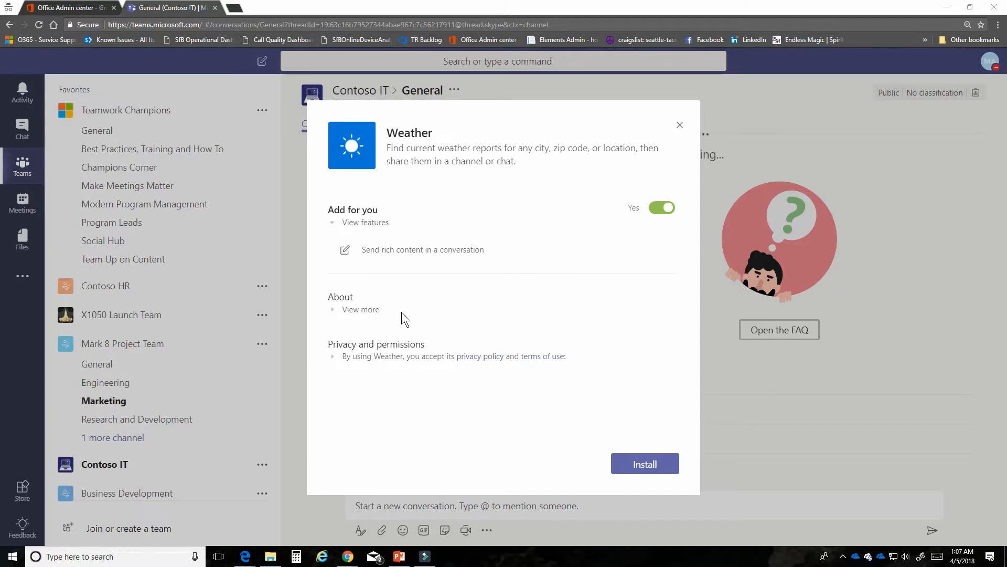
{"action": "mouse_move", "coordinate": [563, 446]}
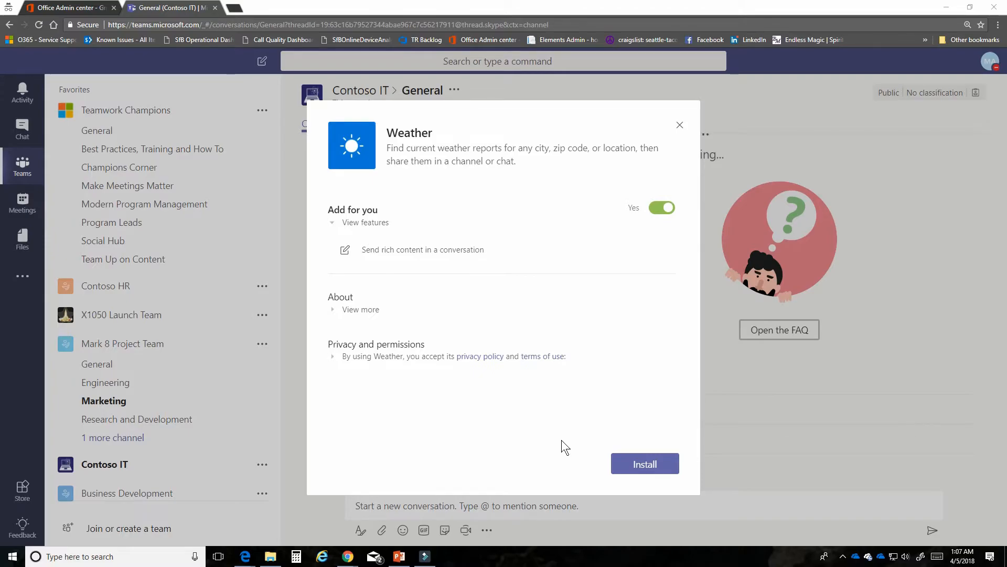
{"action": "mouse_move", "coordinate": [644, 463]}
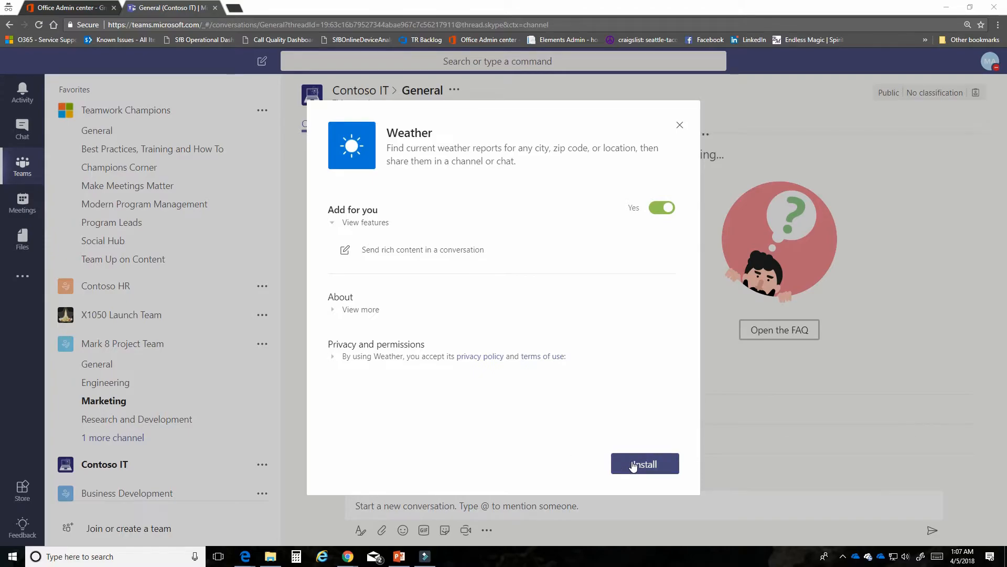
{"action": "left_click", "coordinate": [644, 463]}
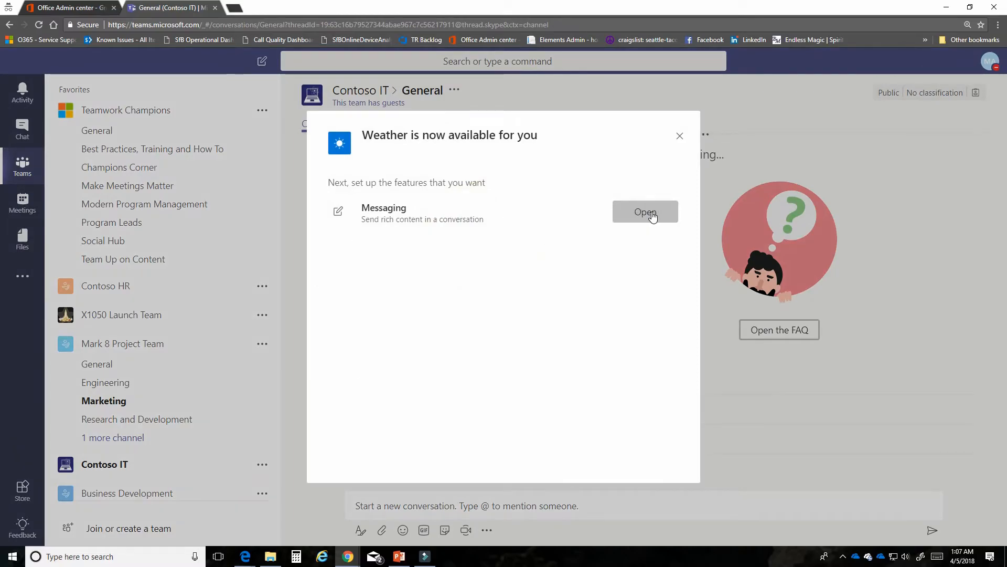
{"action": "left_click", "coordinate": [645, 212]}
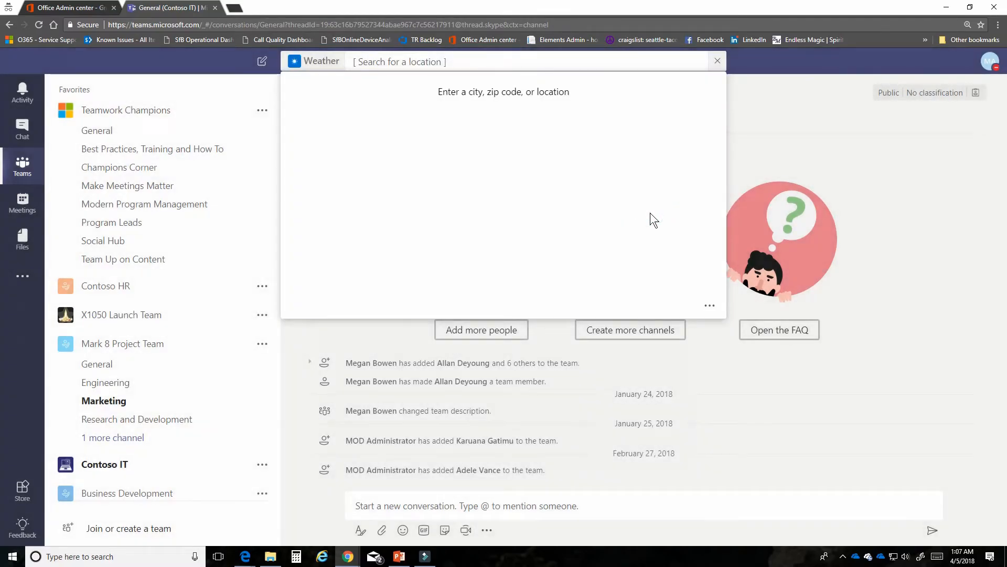
{"action": "mouse_move", "coordinate": [657, 224]}
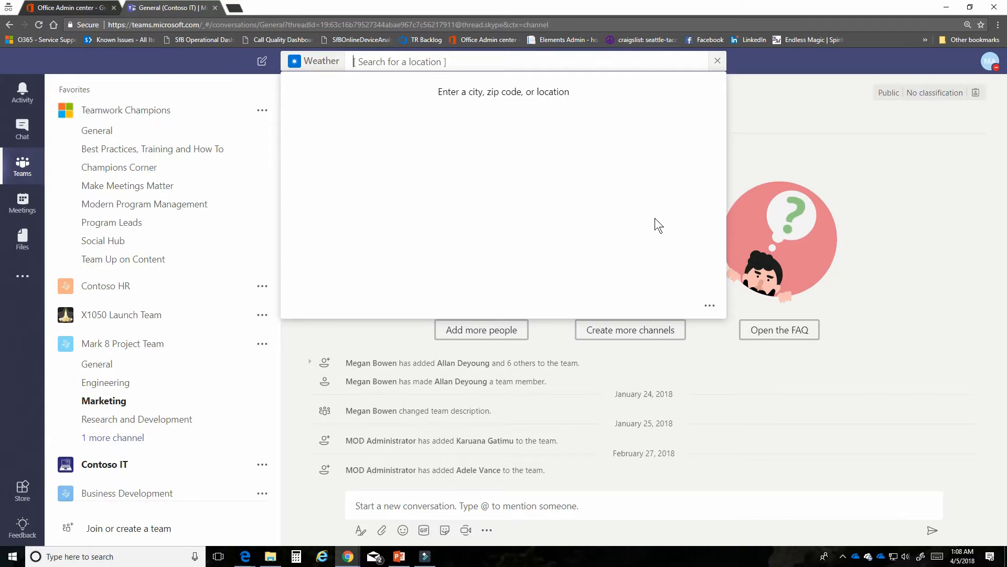
Search Weather for New York and copy the New York, NY card, 35°F and mostly clear.
{"action": "type", "text": "New YOrk"}
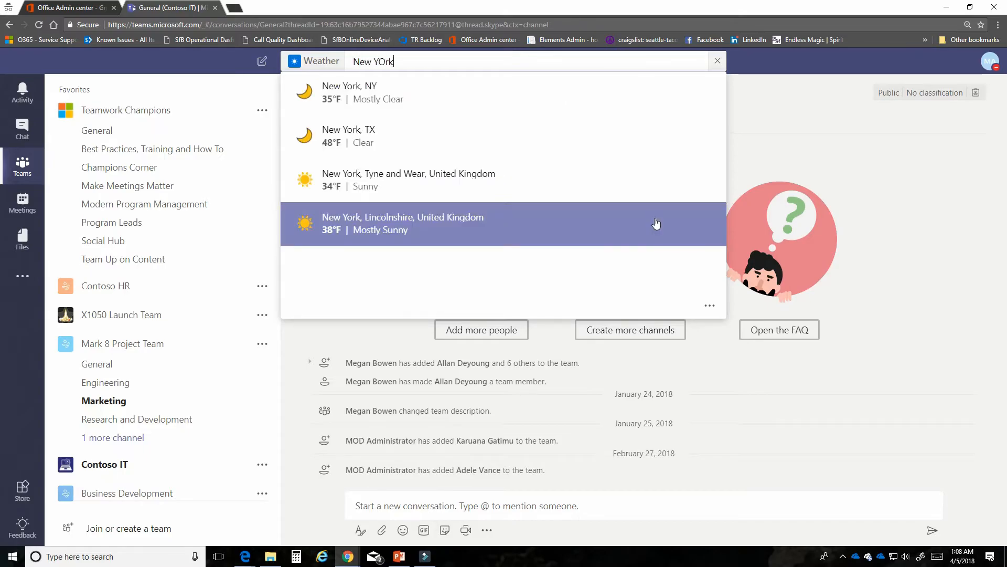
{"action": "mouse_move", "coordinate": [422, 196]}
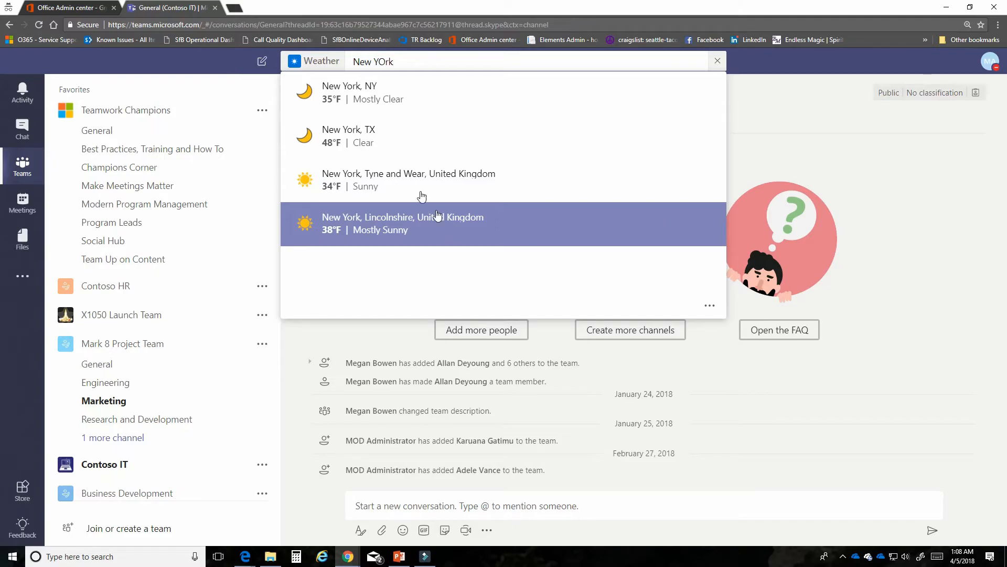
{"action": "mouse_move", "coordinate": [384, 101]}
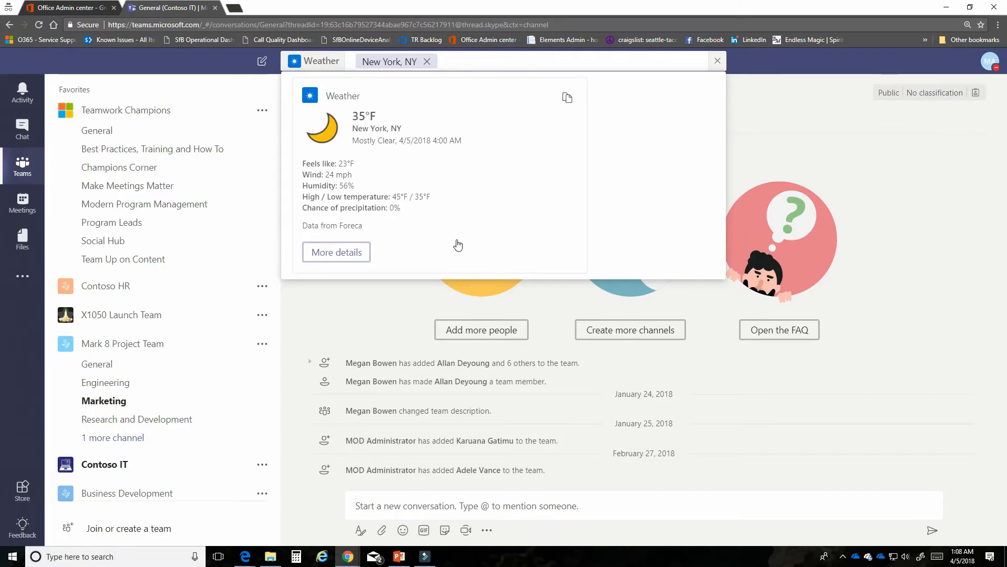
{"action": "mouse_move", "coordinate": [567, 98]}
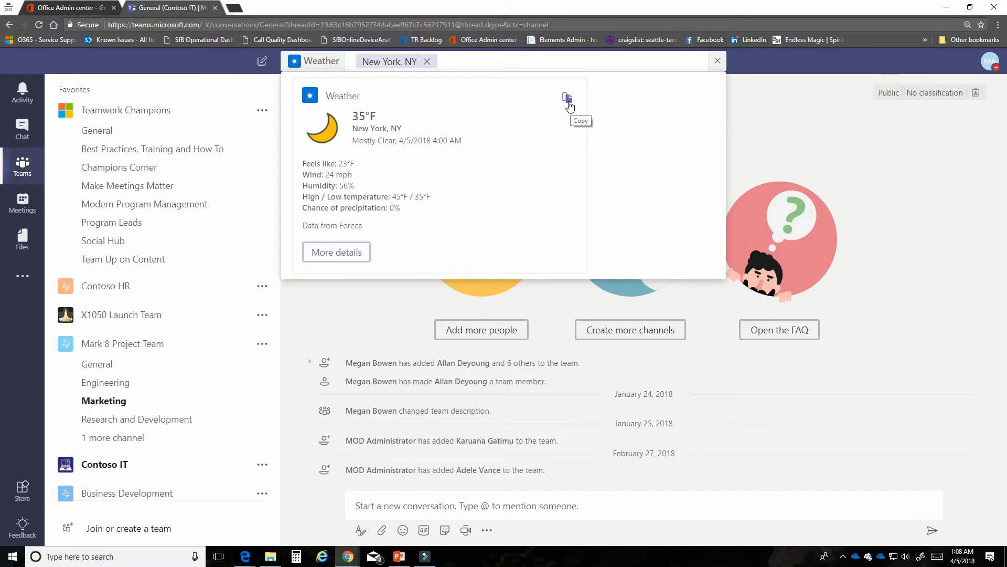
{"action": "left_click", "coordinate": [567, 98]}
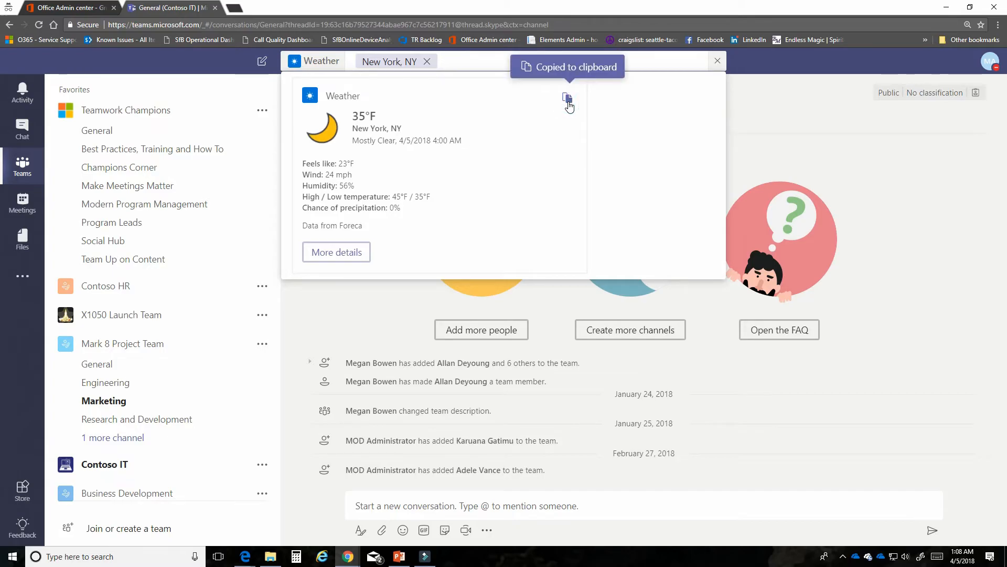
{"action": "left_click", "coordinate": [567, 97]}
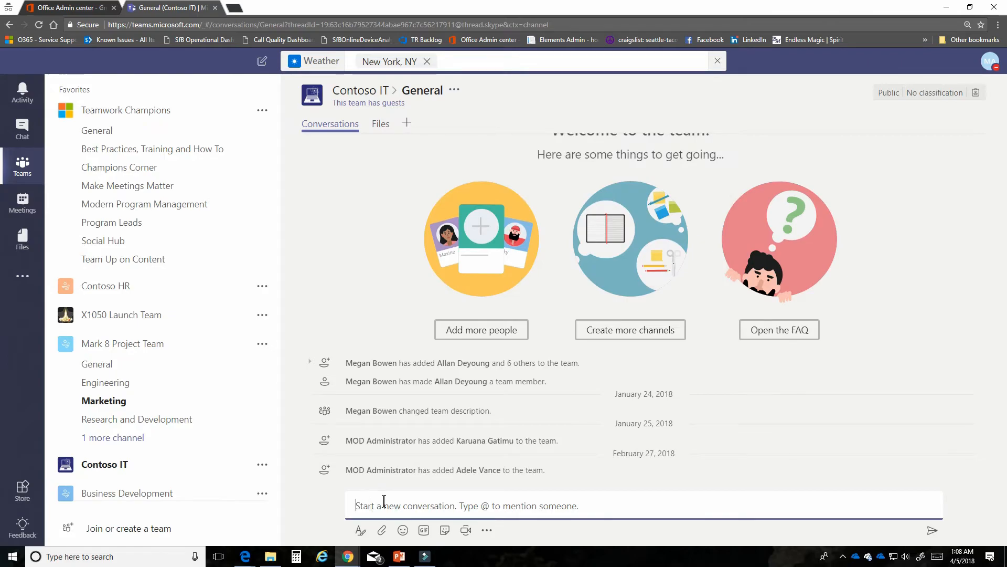
Post 'Check out the NY Weather' with the pasted weather card, then close the Weather panel.
{"action": "type", "text": "Check"}
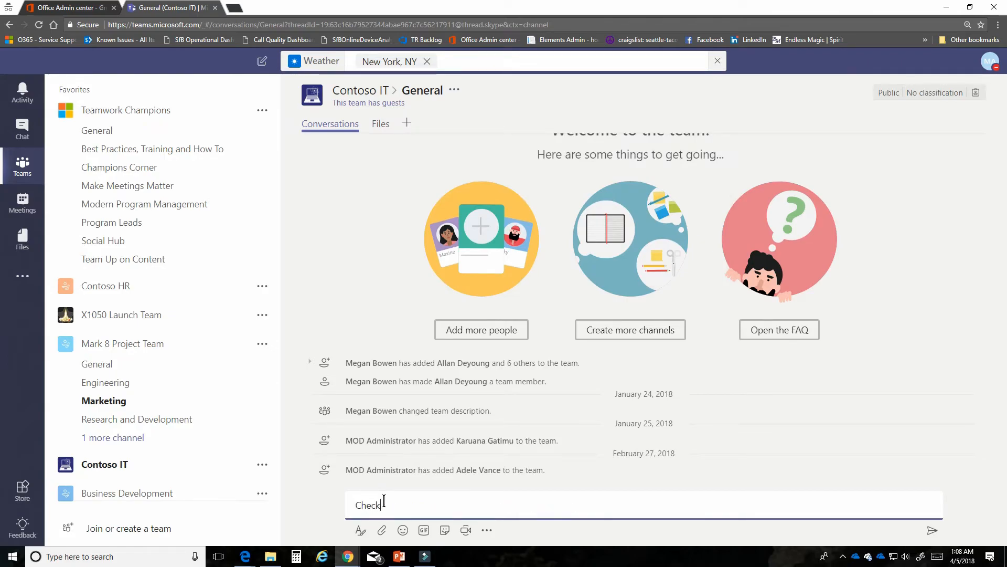
{"action": "type", "text": "out the NY"}
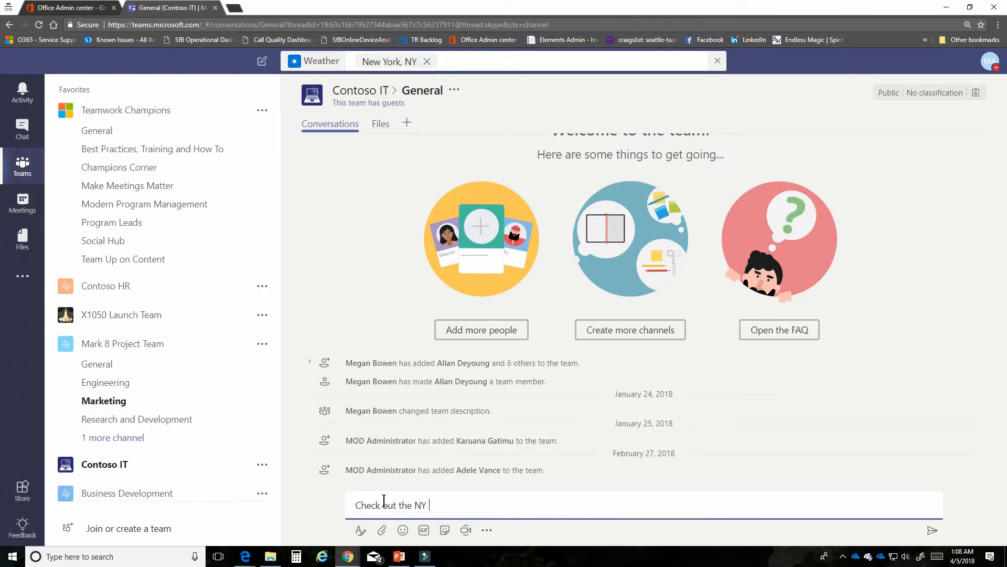
{"action": "type", "text": "Weather"}
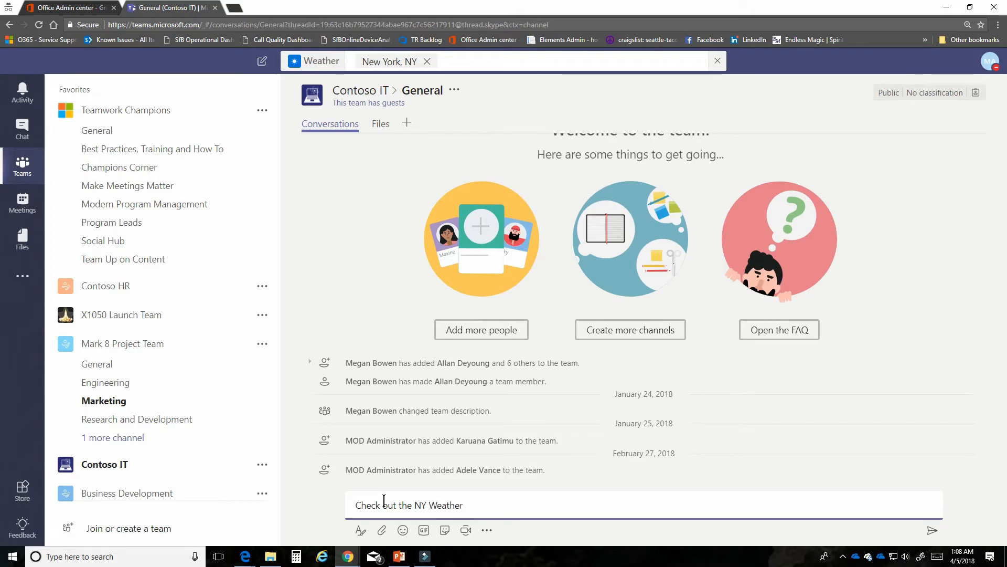
{"action": "left_click", "coordinate": [932, 529]}
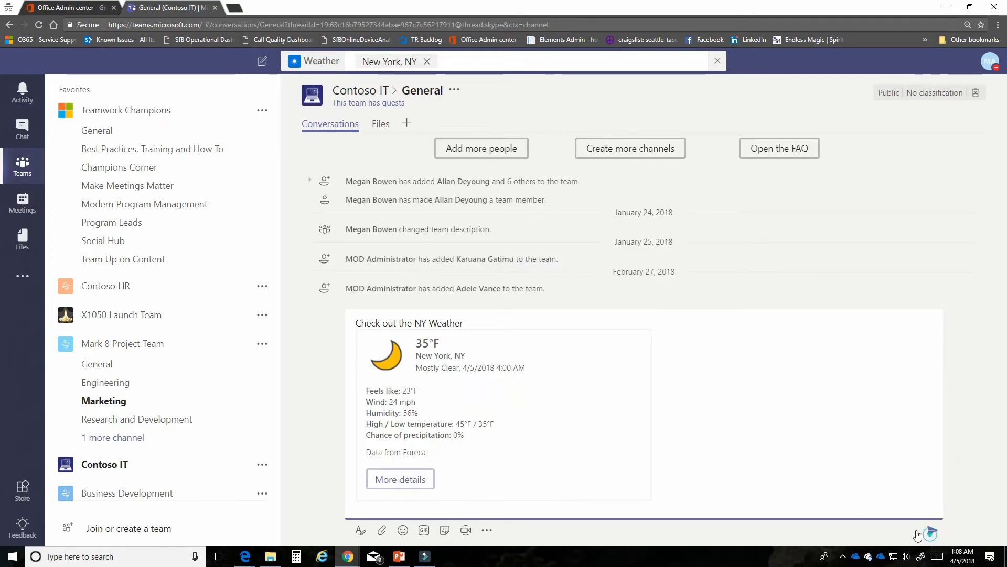
{"action": "left_click", "coordinate": [927, 534]}
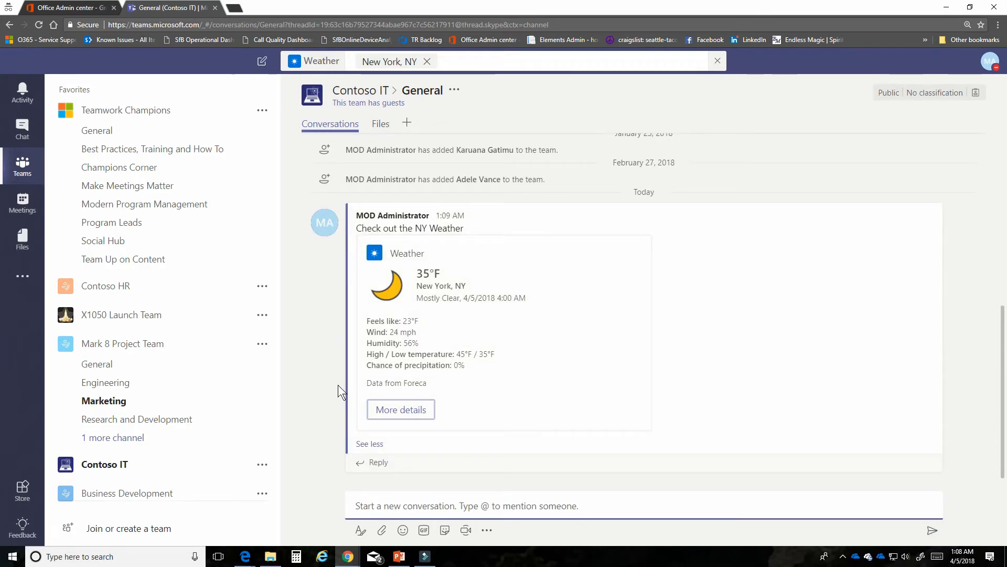
{"action": "left_click", "coordinate": [718, 61]}
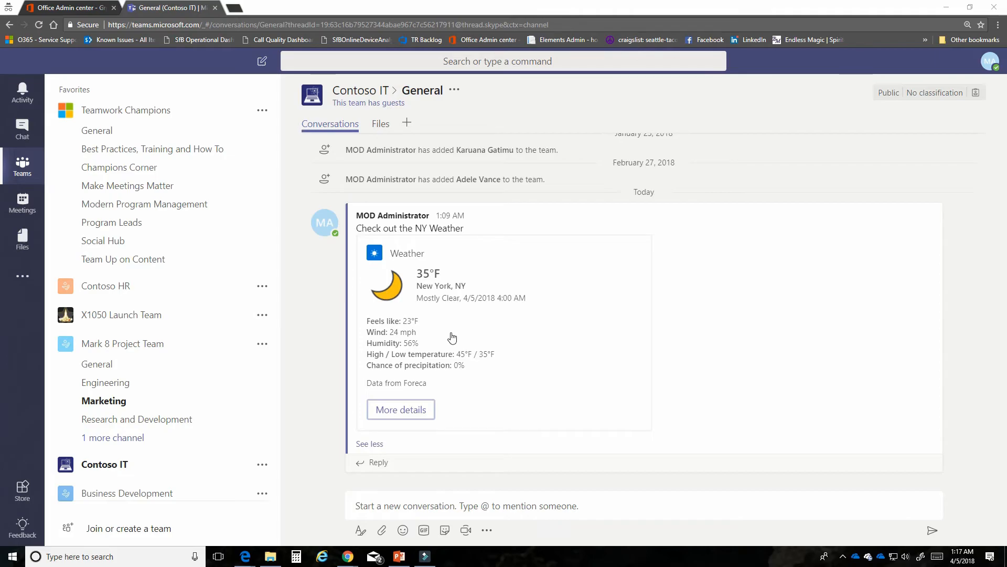
Search 'ad' in the command box to list matching people and the Program Leads channel.
{"action": "left_click", "coordinate": [497, 61]}
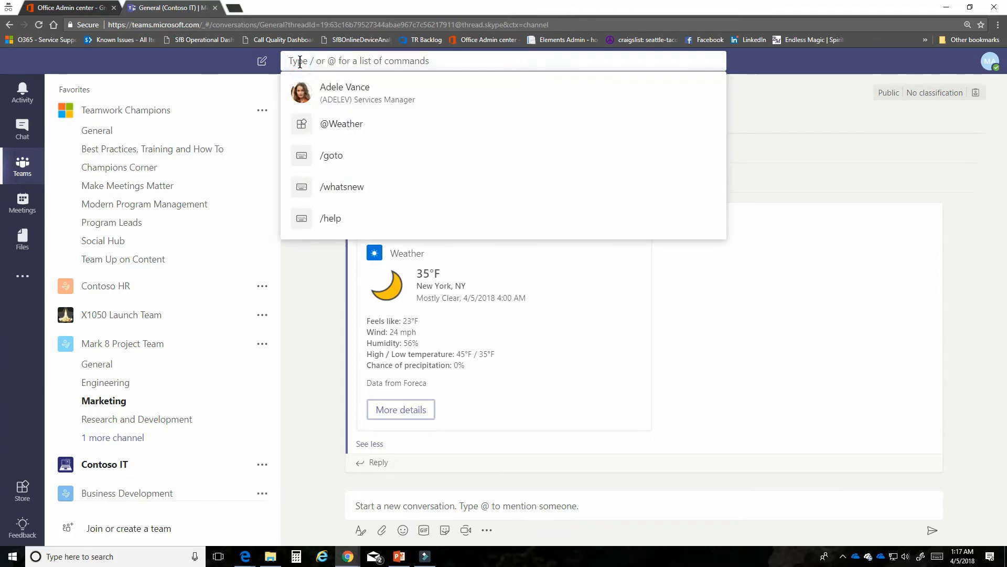
{"action": "type", "text": "ad"}
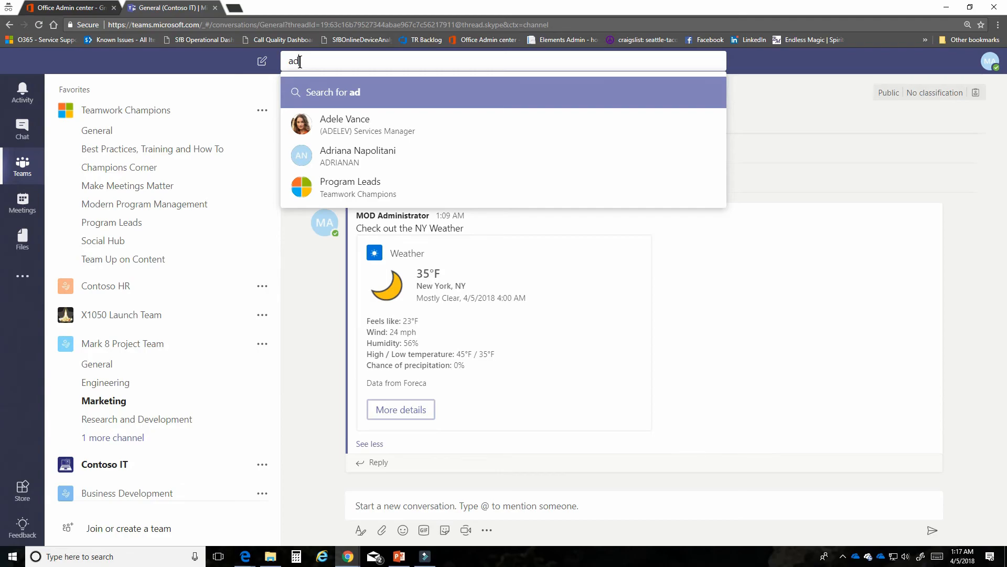
{"action": "mouse_move", "coordinate": [397, 125]}
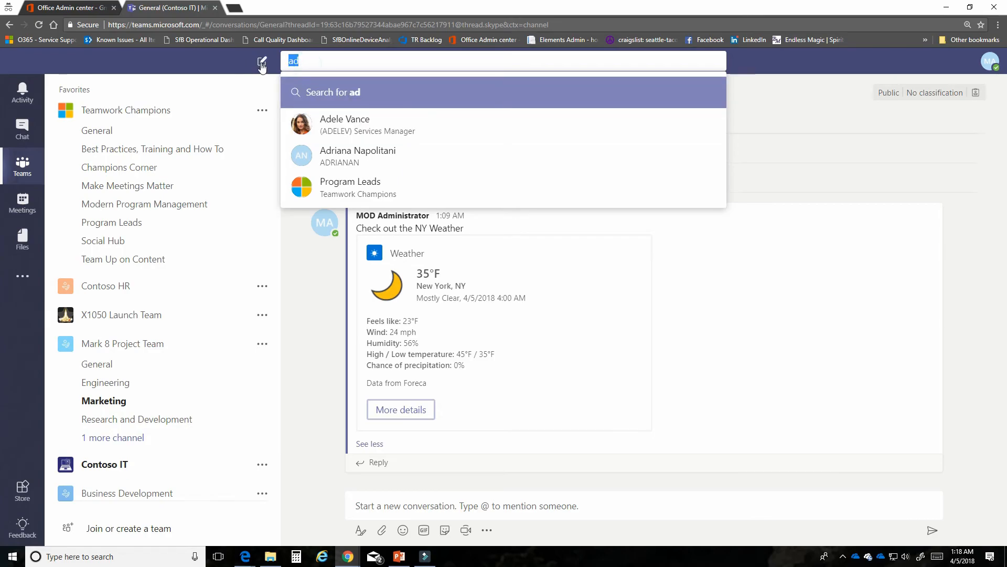
Start a /files recent-files search, then cancel it to restore the default suggestions.
{"action": "type", "text": "/fiel"}
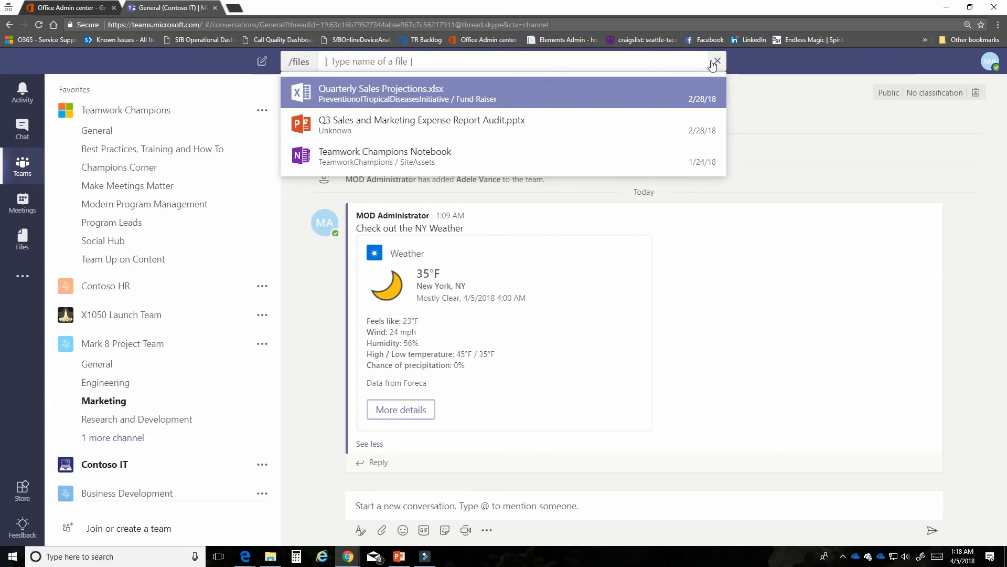
{"action": "left_click", "coordinate": [715, 61]}
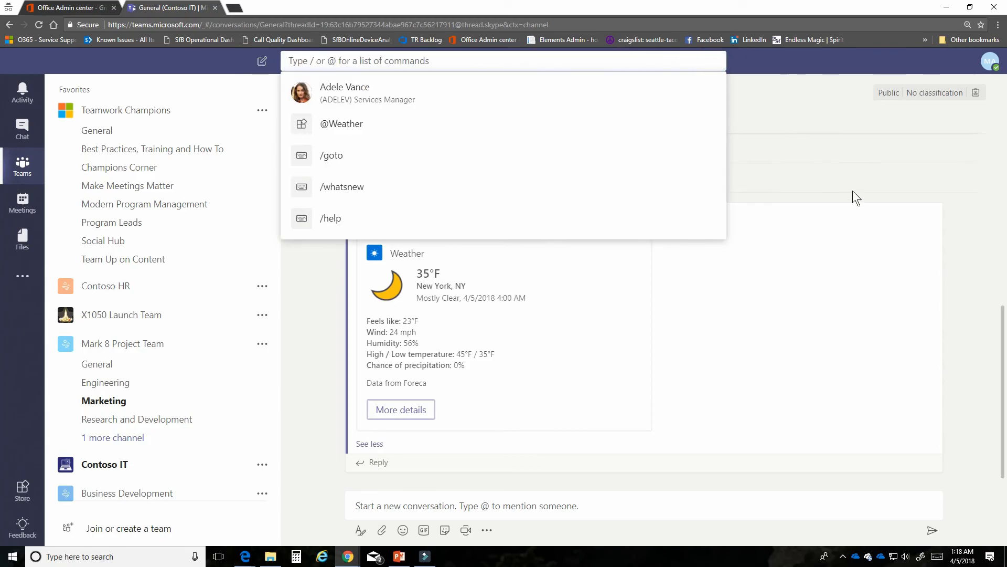